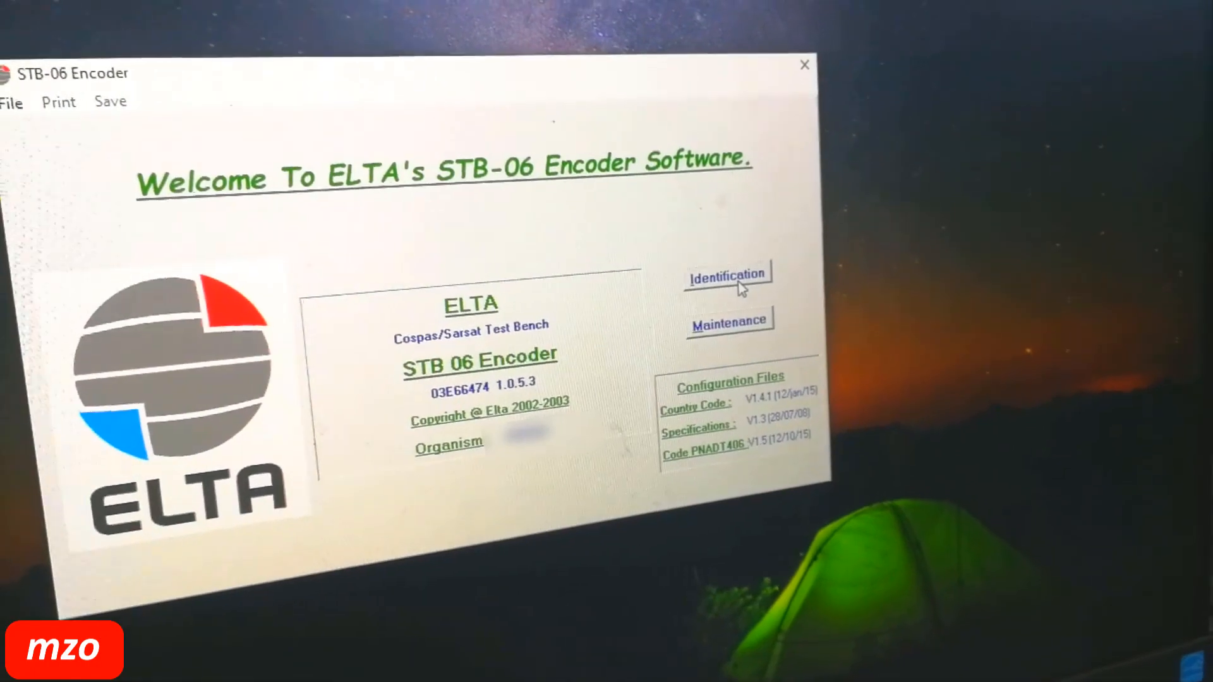
Step: Bring up the identification form from the encoder's welcome screen
{"action": "left_click", "coordinate": [727, 274]}
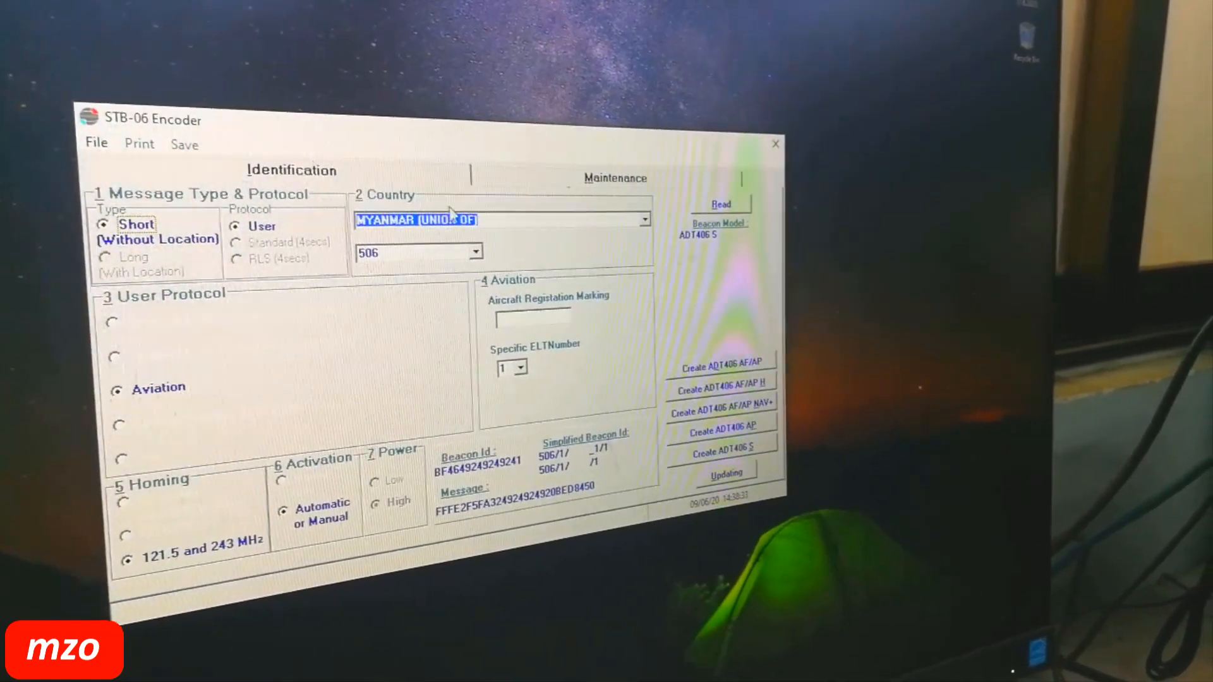
{"action": "left_click", "coordinate": [642, 220]}
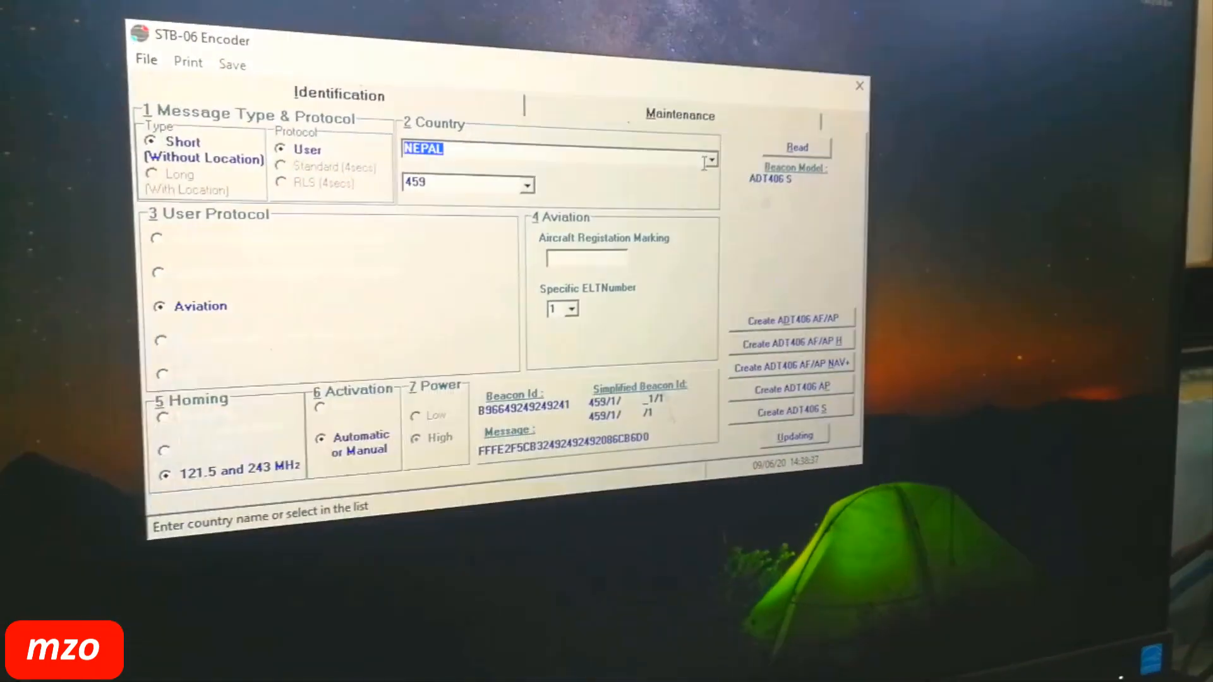
{"action": "left_click", "coordinate": [709, 161]}
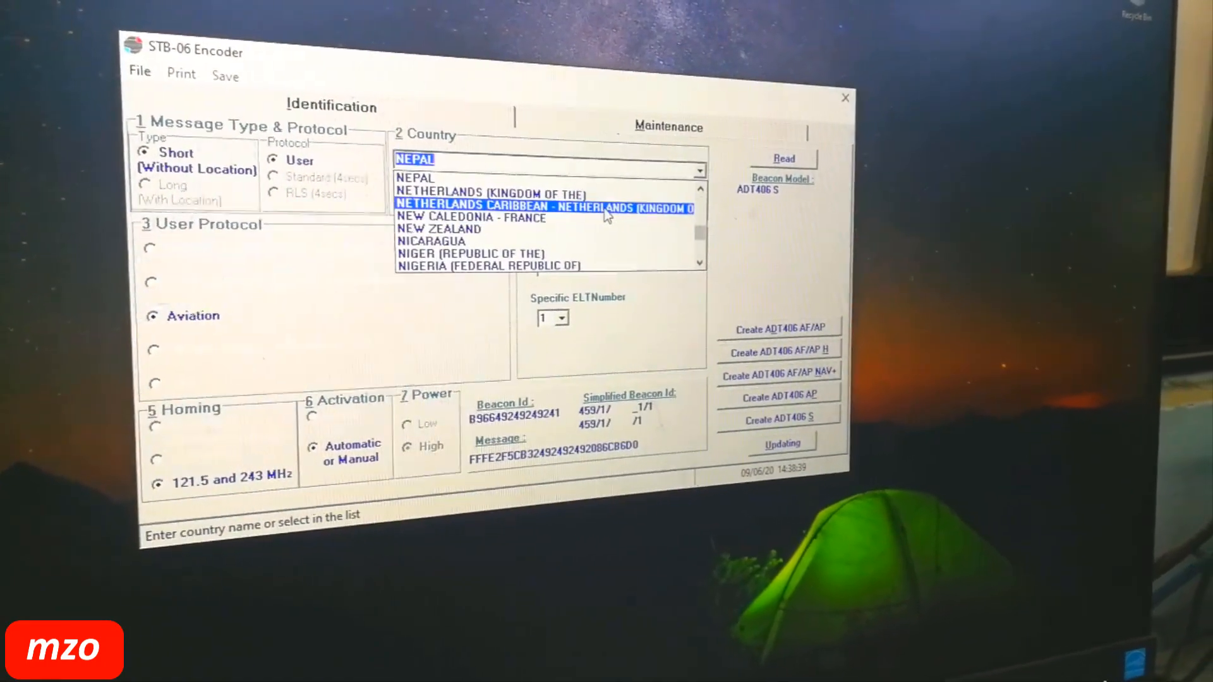
{"action": "left_click", "coordinate": [541, 206]}
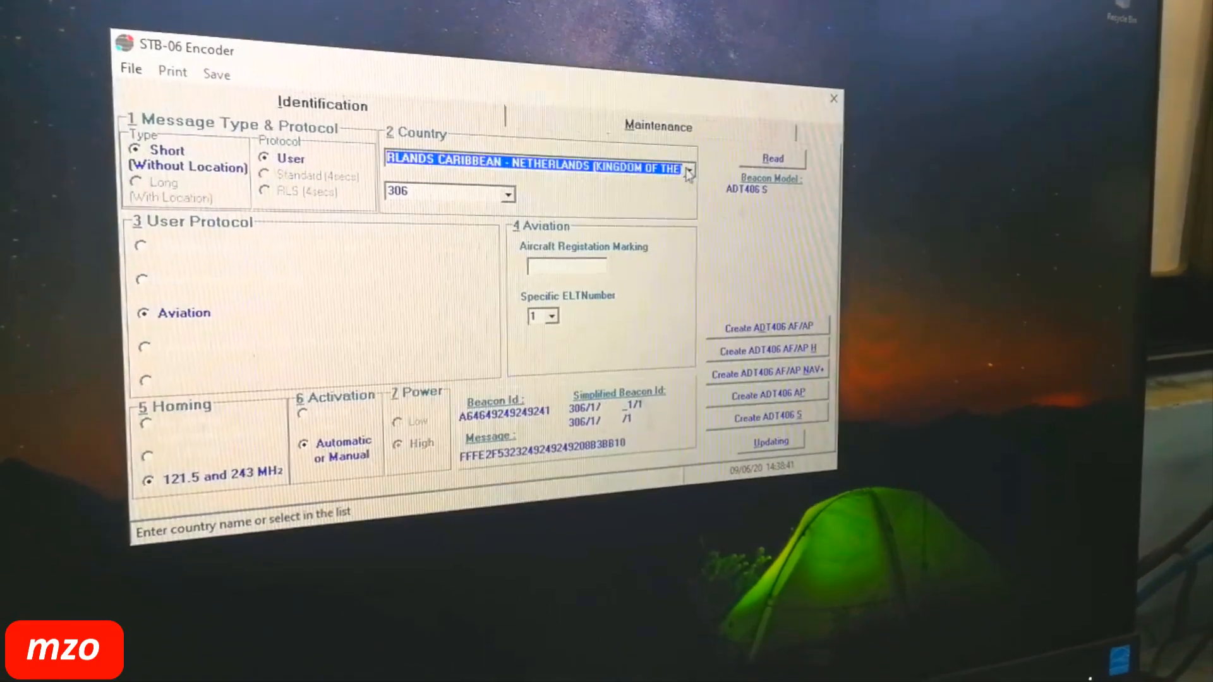
{"action": "left_click", "coordinate": [693, 171]}
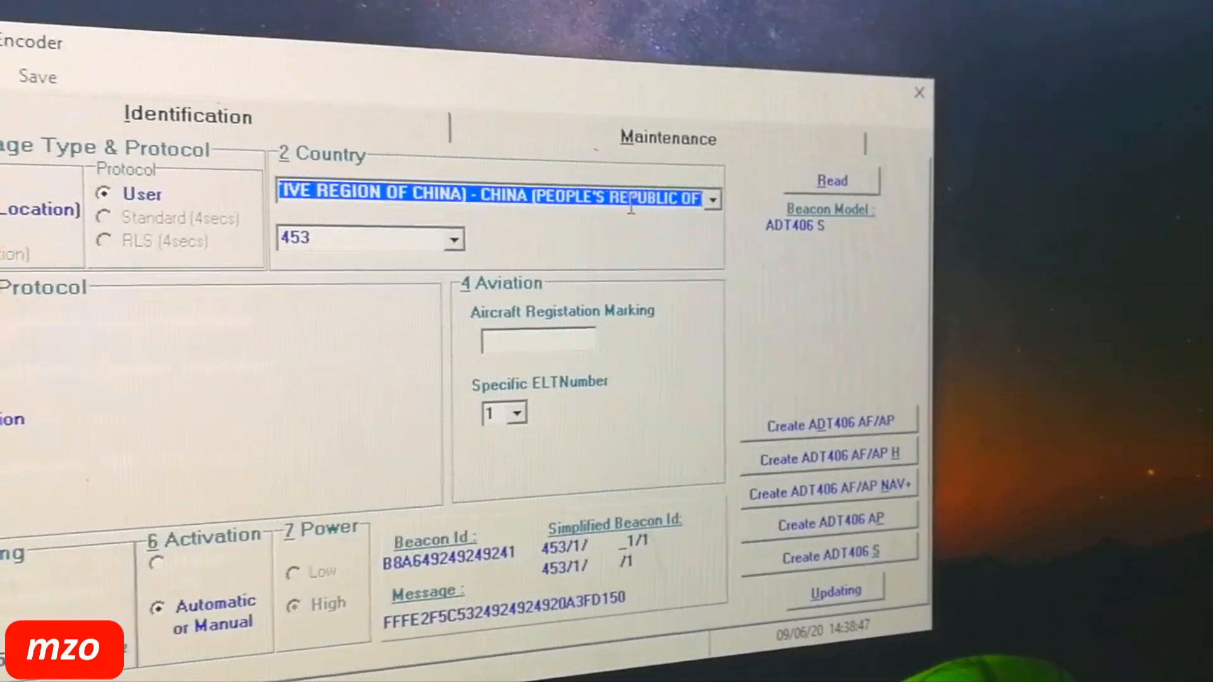
{"action": "left_click", "coordinate": [713, 200]}
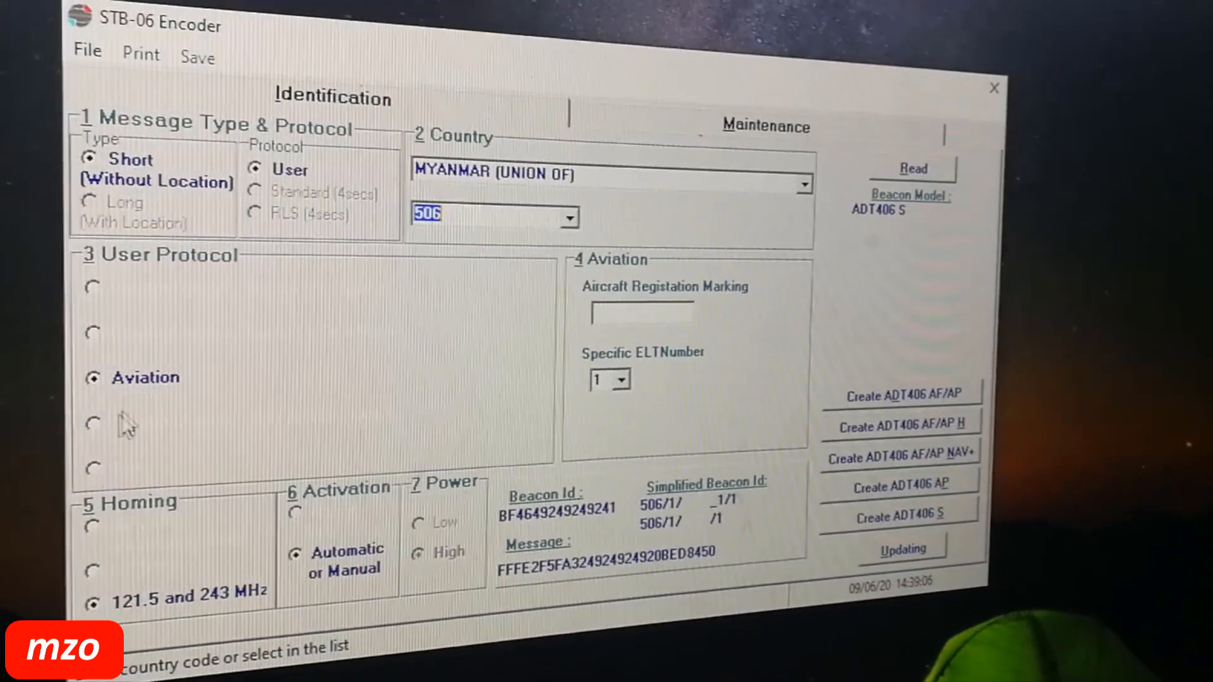
{"action": "left_click", "coordinate": [91, 425]}
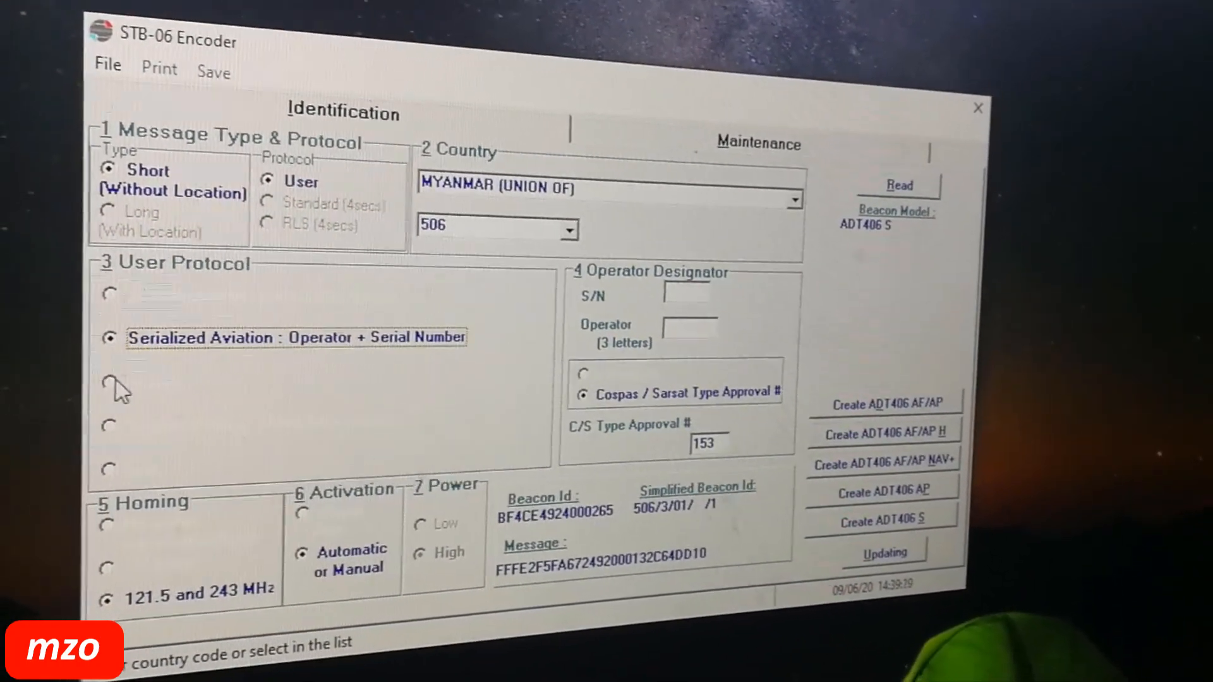
{"action": "left_click", "coordinate": [109, 385]}
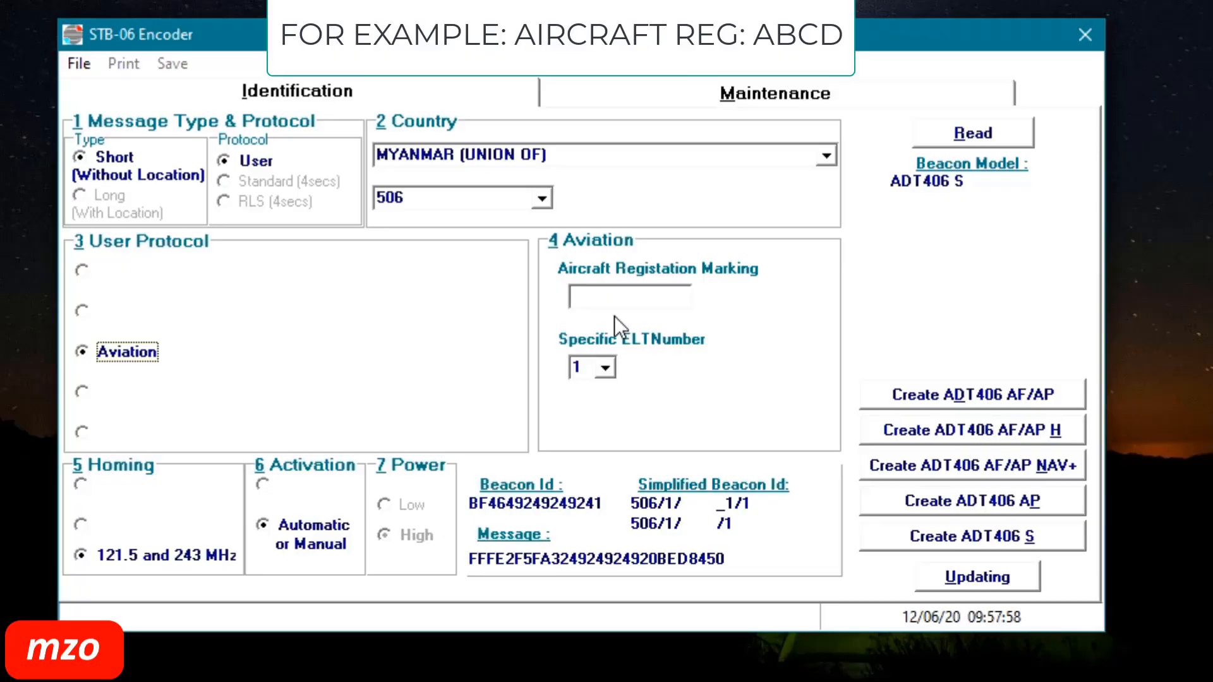
Step: Enter registration marking ABCD, check Specific ELT Number, toggle homing to none and back to 121.5/243 MHz
{"action": "type", "text": "ABCD"}
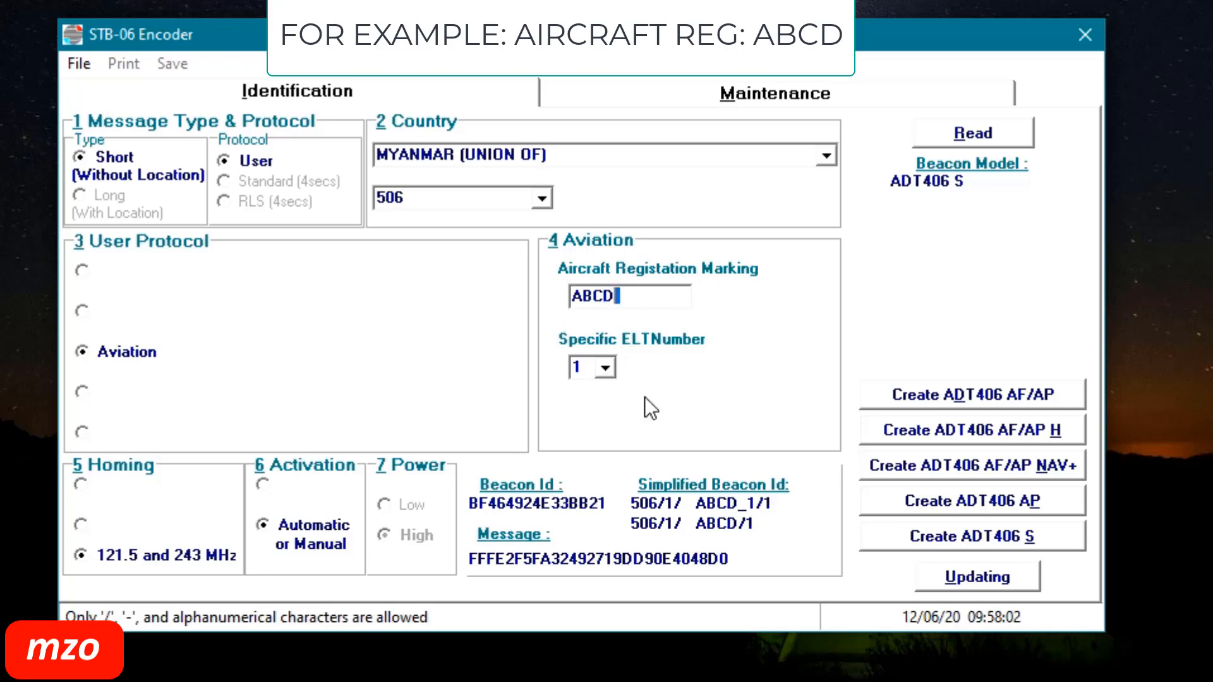
{"action": "left_click", "coordinate": [604, 368]}
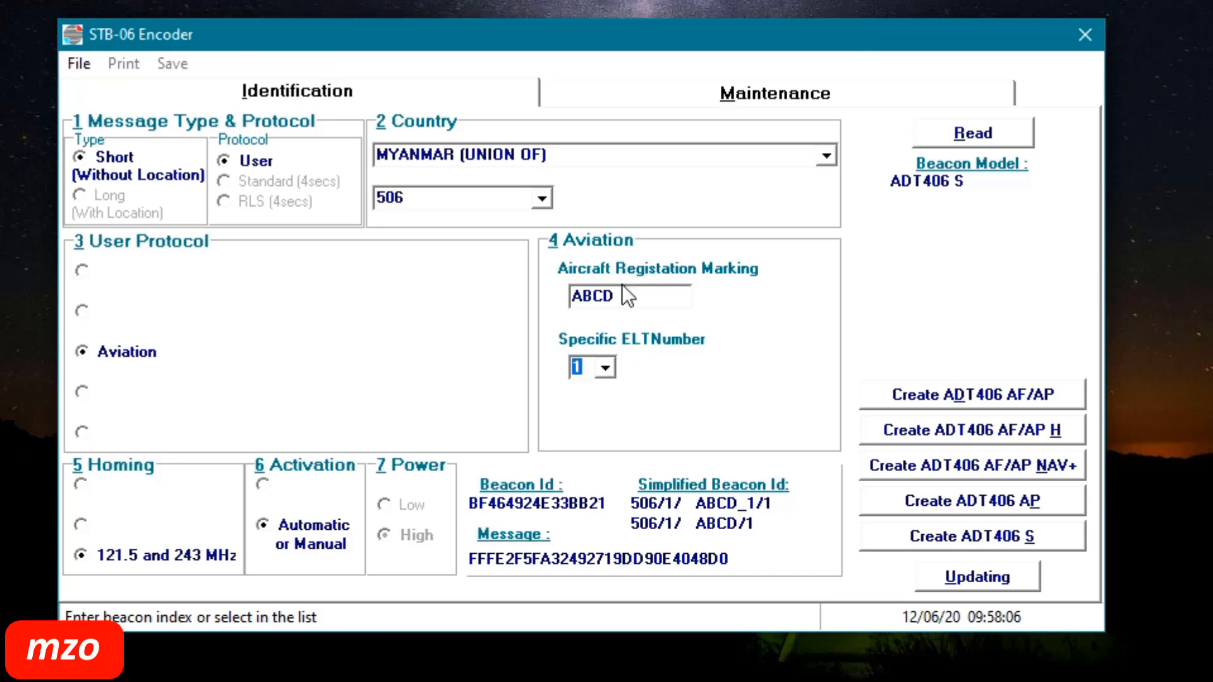
{"action": "left_click", "coordinate": [80, 483]}
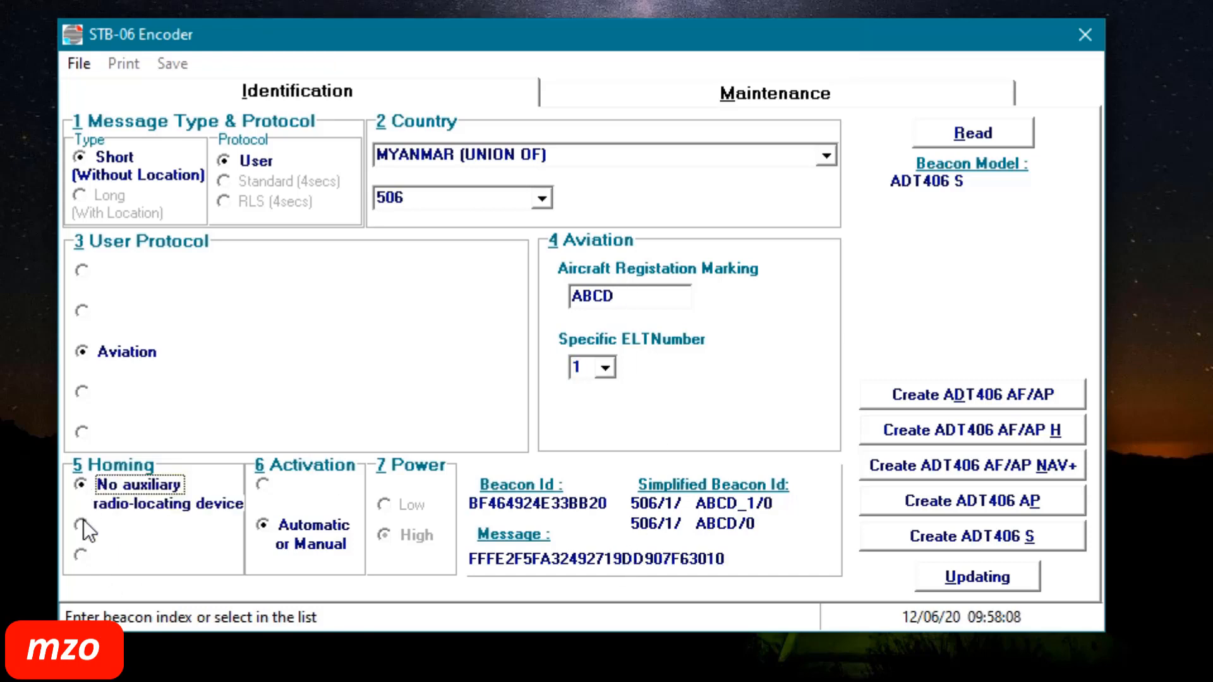
{"action": "left_click", "coordinate": [81, 555]}
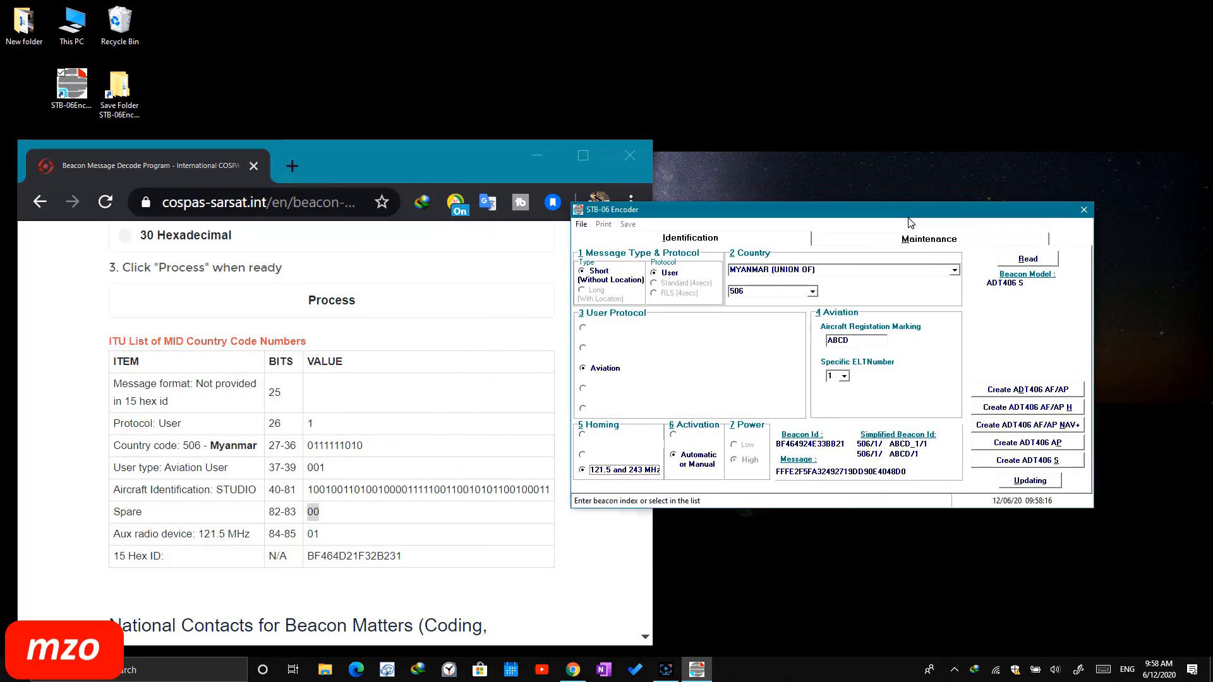
Step: Enter beacon ID BF464924E33BB21 into the decoder's cleared Beacon ID field, encoder placed alongside
{"action": "left_click_drag", "start_coordinate": [828, 210], "coordinate": [938, 201]}
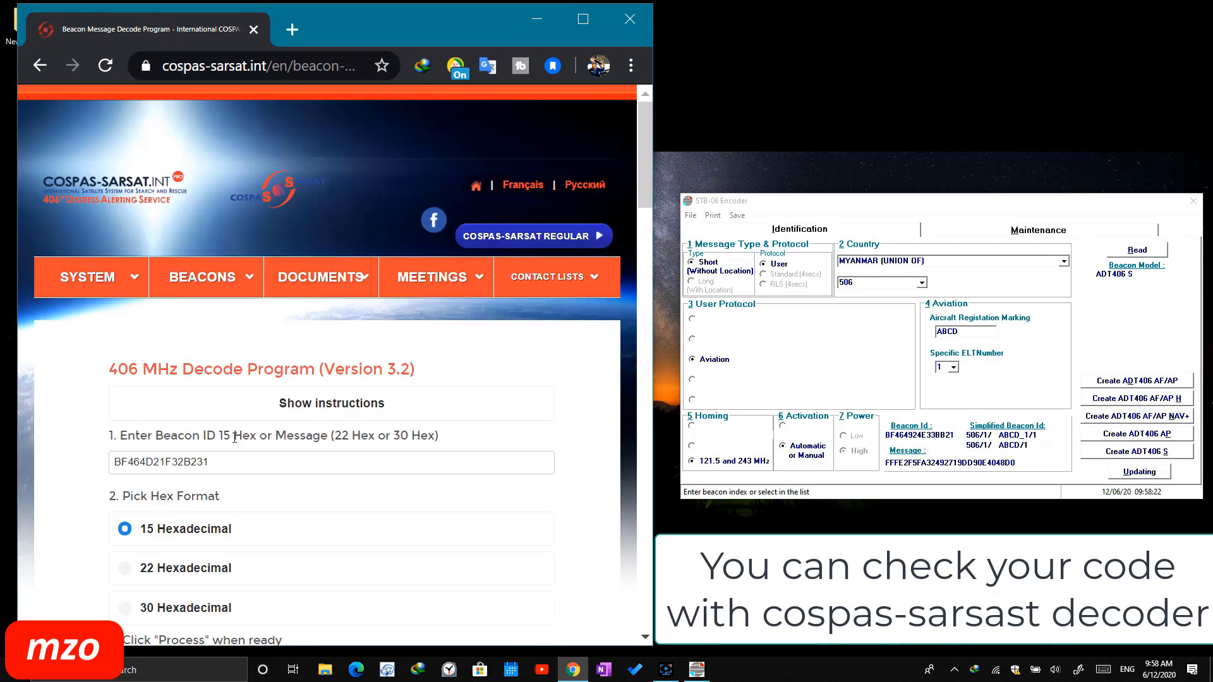
{"action": "left_click", "coordinate": [331, 462]}
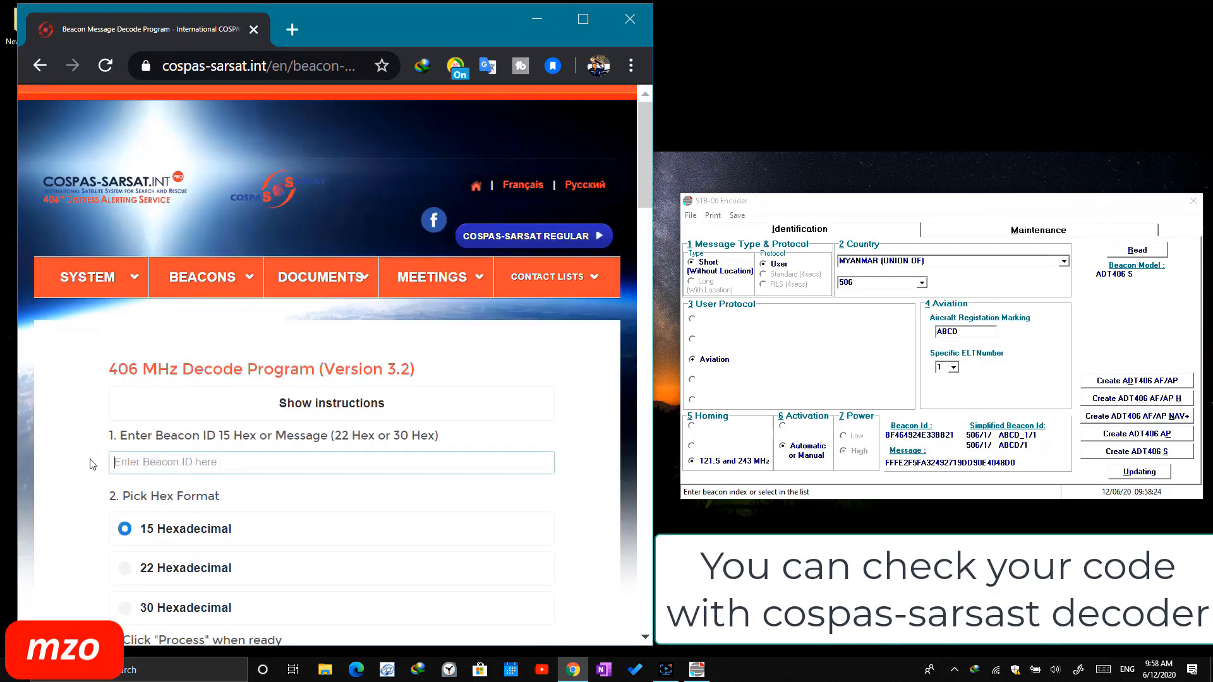
{"action": "mouse_move", "coordinate": [862, 303]}
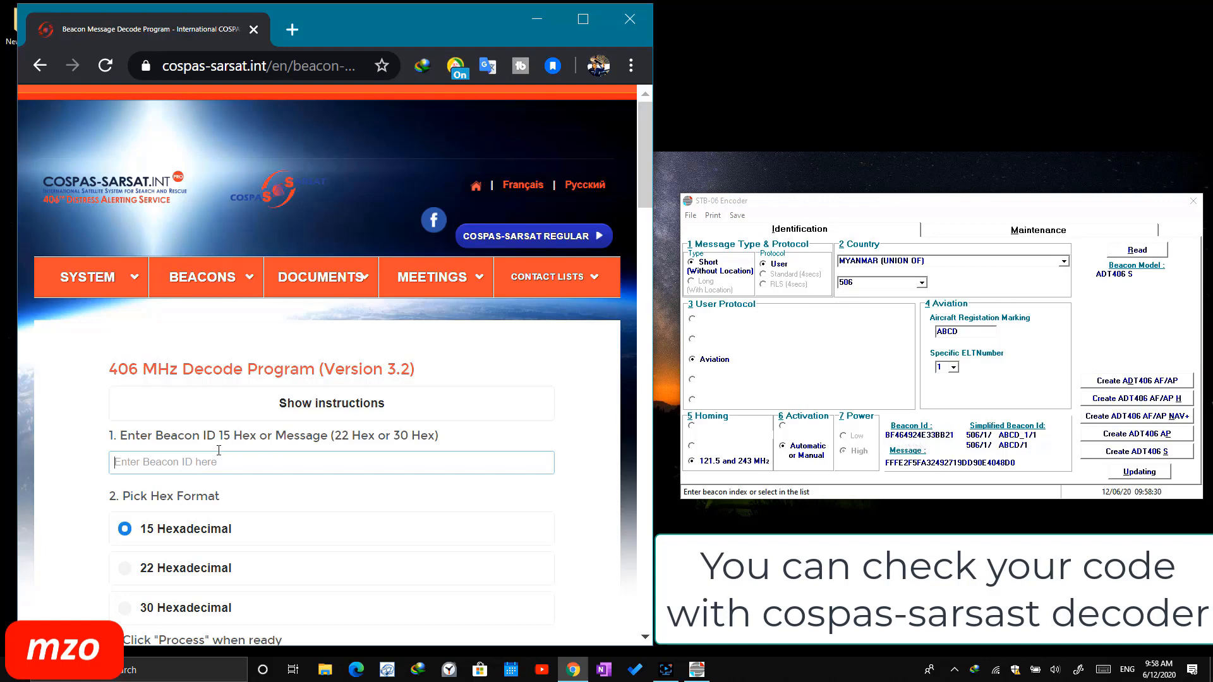
{"action": "type", "text": "BF464924E33"}
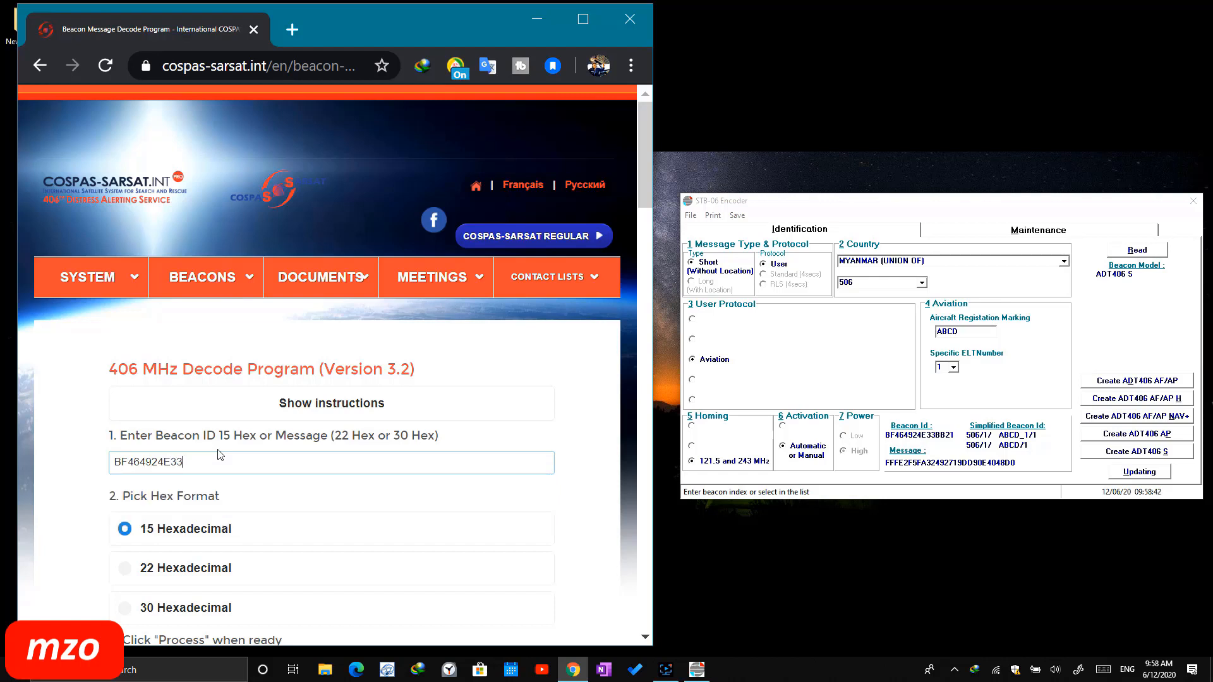
{"action": "type", "text": "BB"}
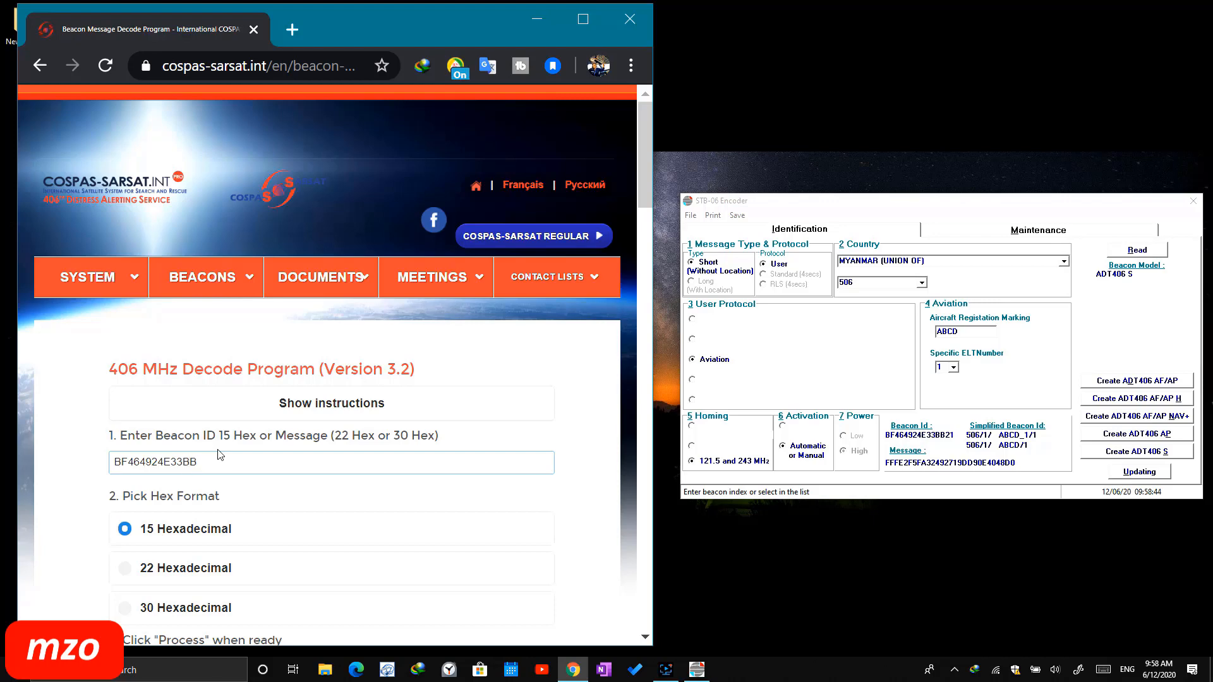
{"action": "type", "text": "21"}
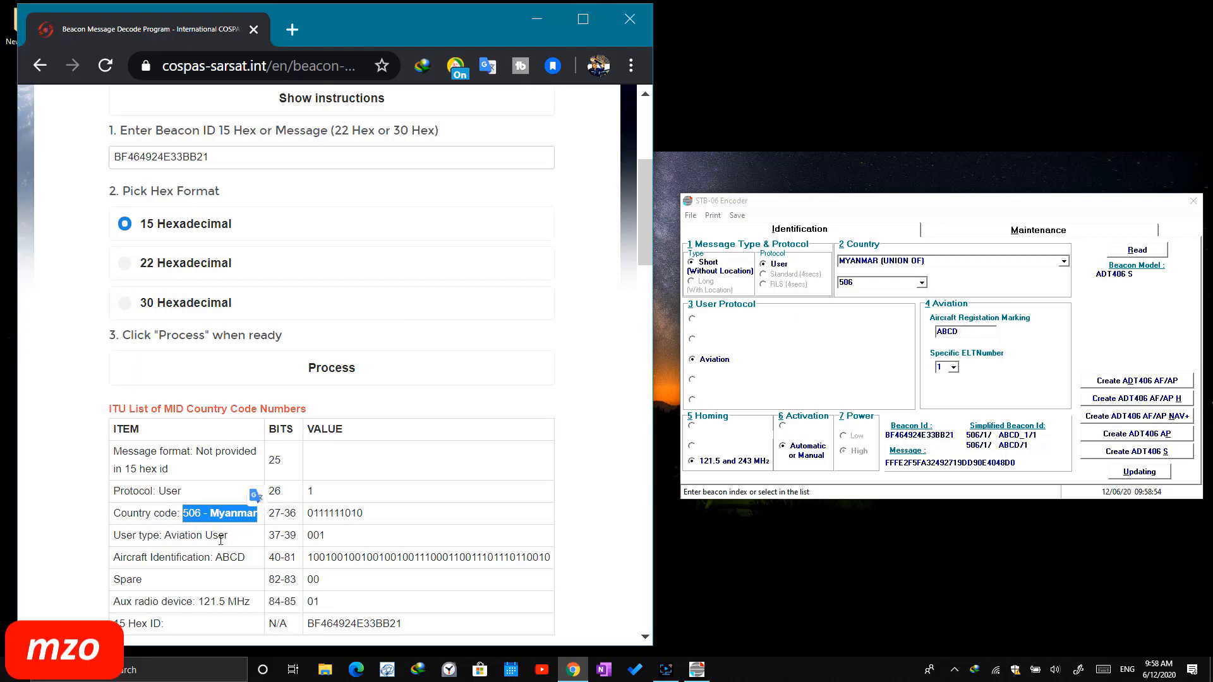
Step: Highlight the decoded country code 506 Myanmar and aircraft identification ABCD in the results table
{"action": "double_click", "coordinate": [189, 535]}
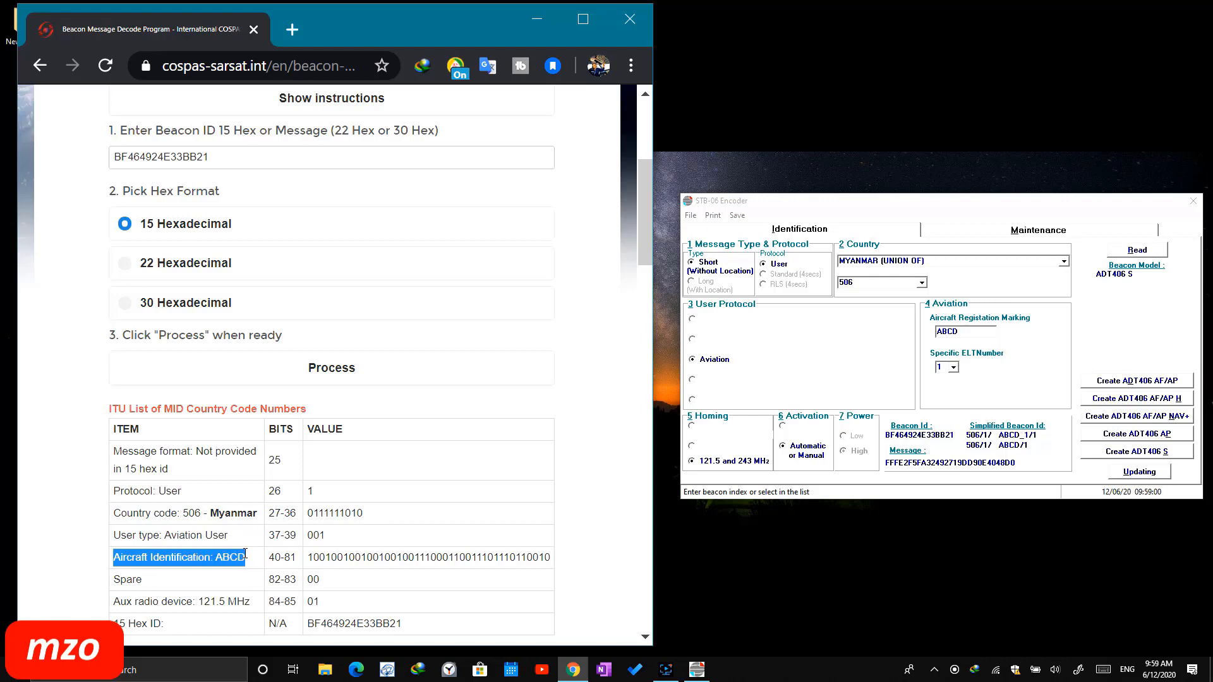
{"action": "scroll", "scroll_direction": "down", "scroll_amount": 3}
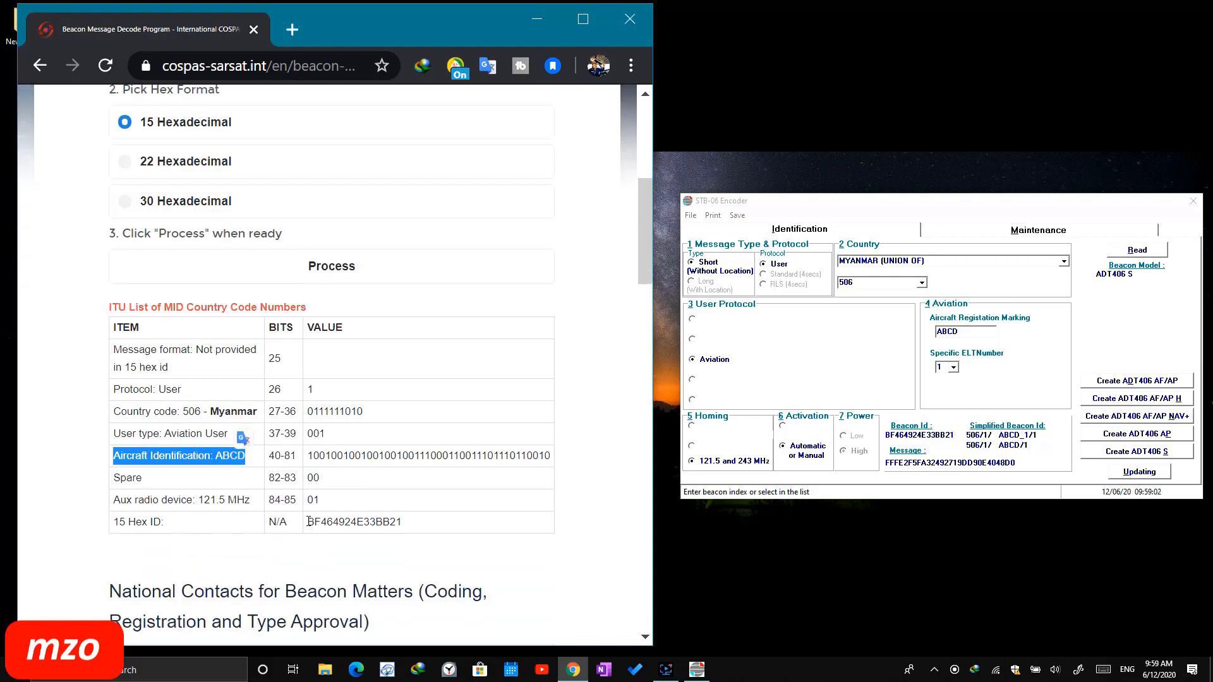
{"action": "double_click", "coordinate": [352, 521]}
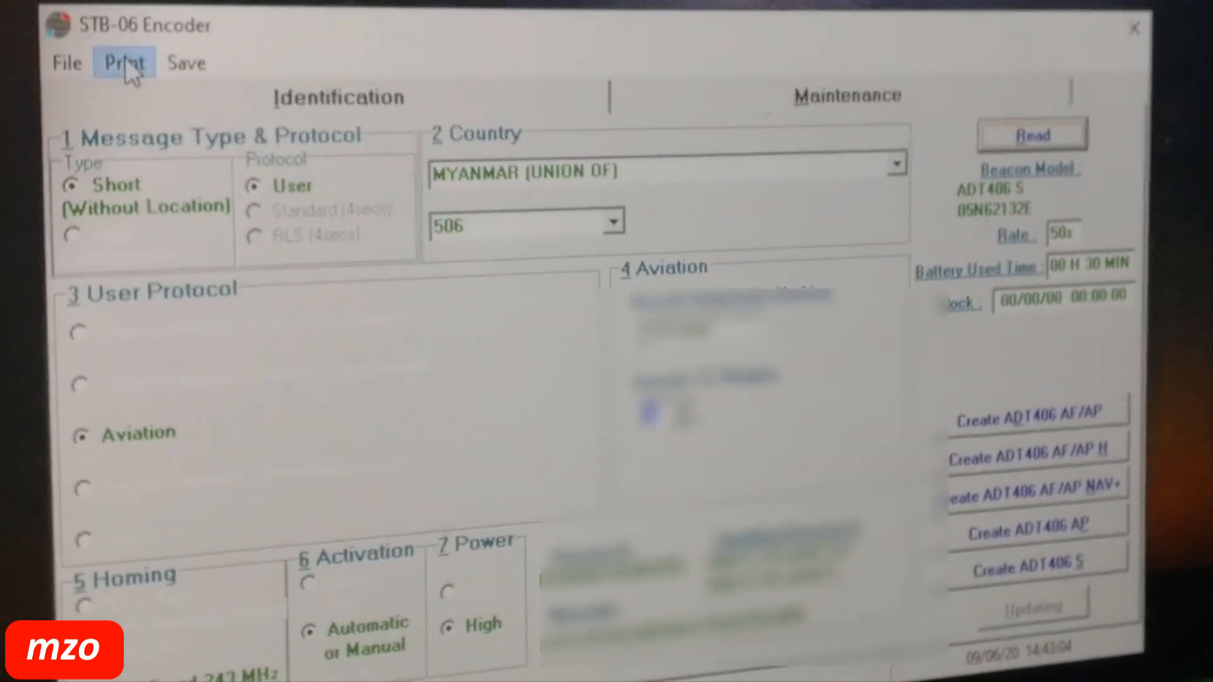
Step: Bring up the Print dialog for the ELT ADT406 transmitter from the menu bar
{"action": "left_click", "coordinate": [124, 64]}
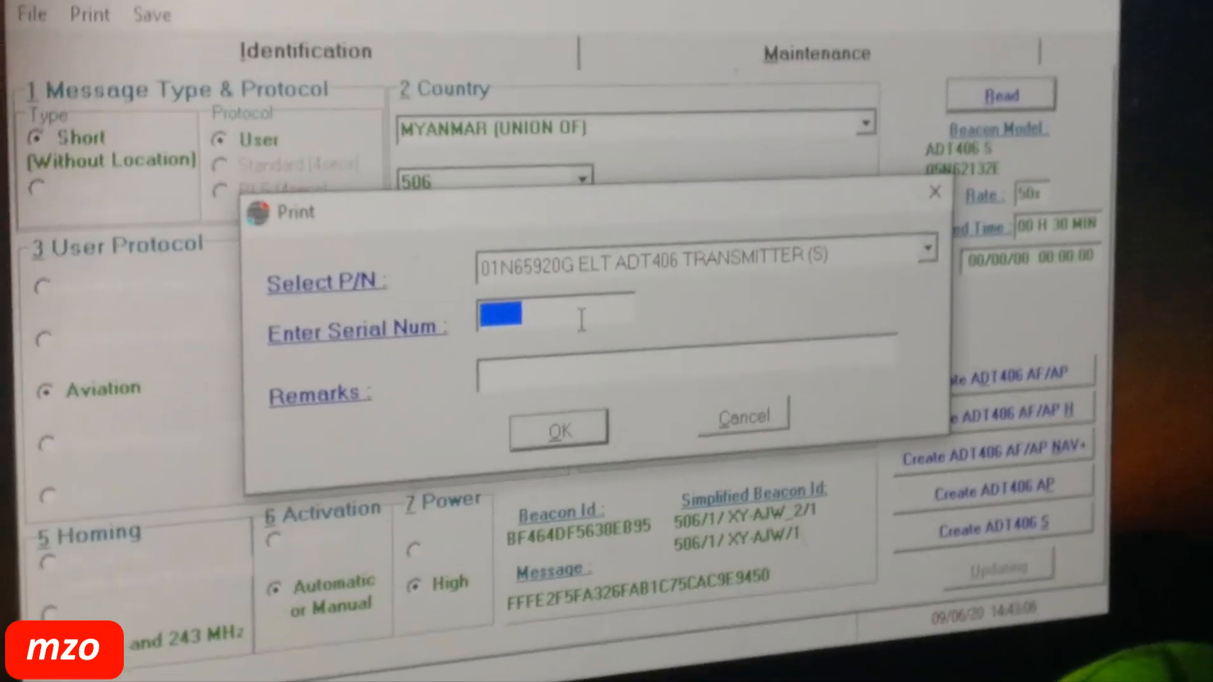